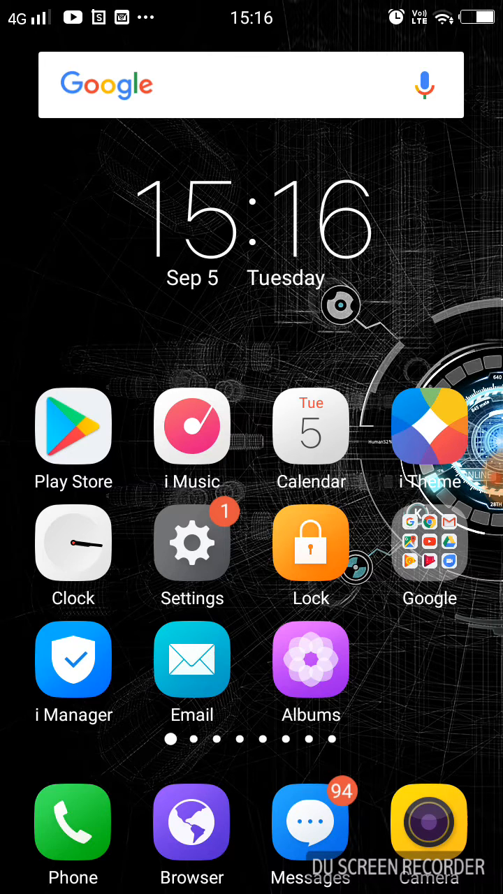
Step: Launch Chrome and search Google for "ocean of games"
left_click(430, 554)
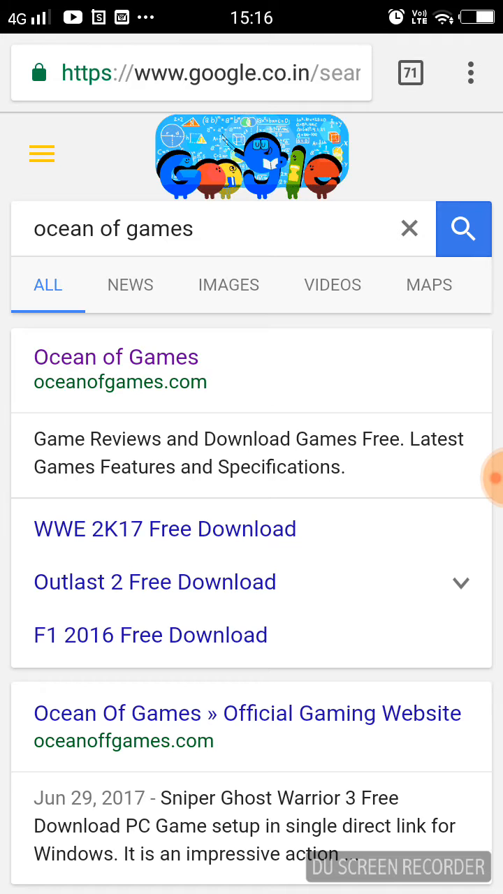
left_click(169, 648)
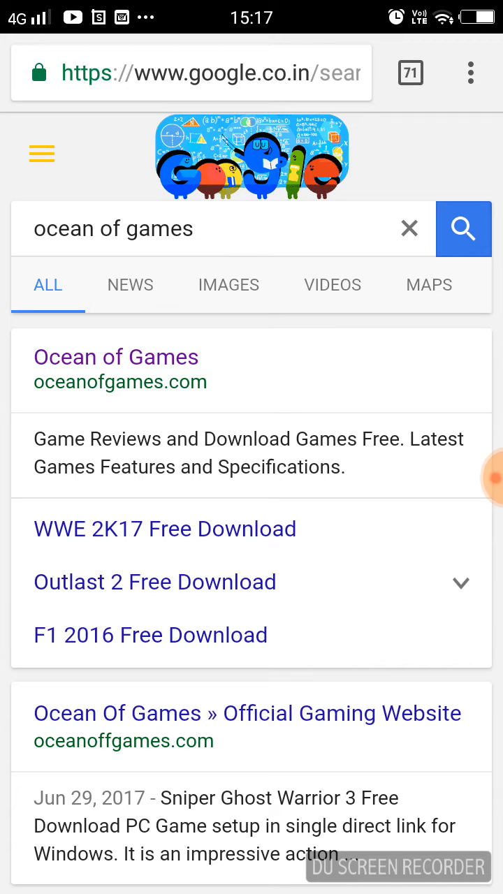
Step: Try the Ocean of Games result, then leave Chrome for the Psiphon Pro listing
left_click(116, 357)
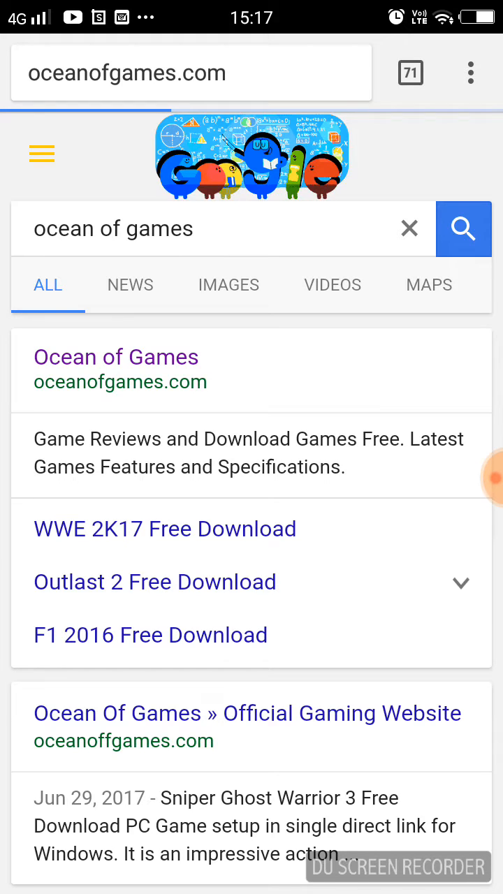
key("home")
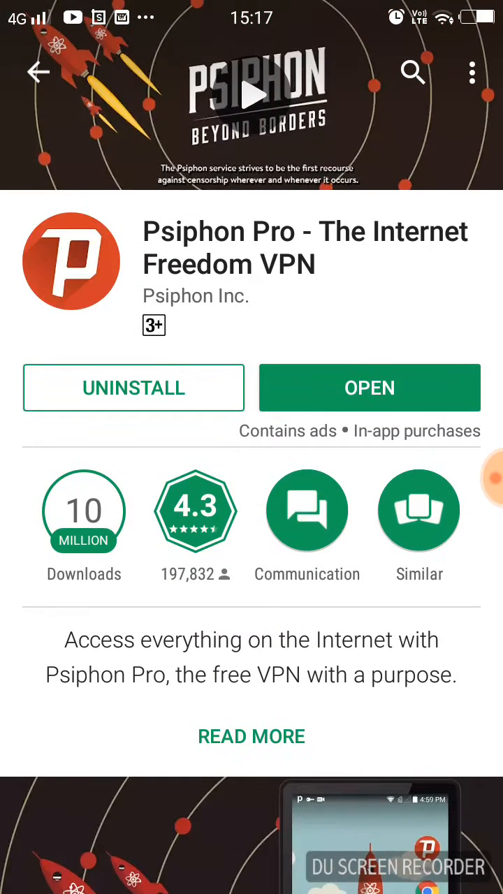
Step: Leave the Psiphon Pro Play Store page and bring up Psiphon Pro
scroll("down", 3)
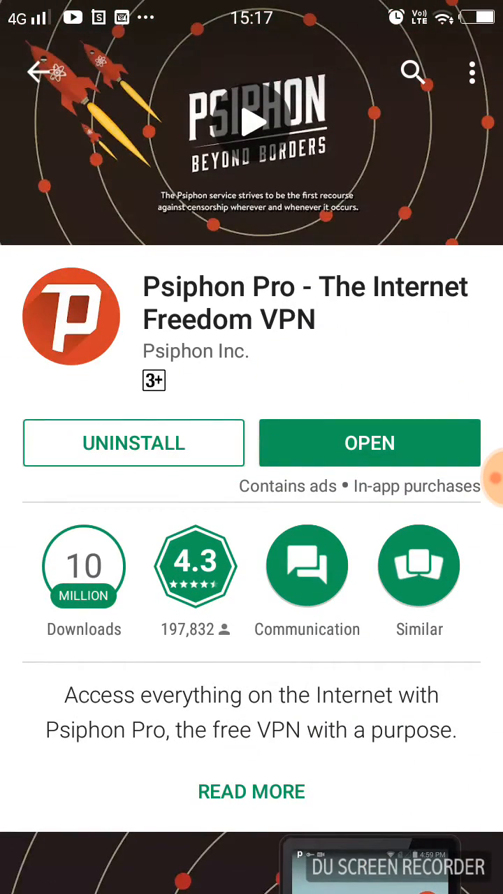
key("home")
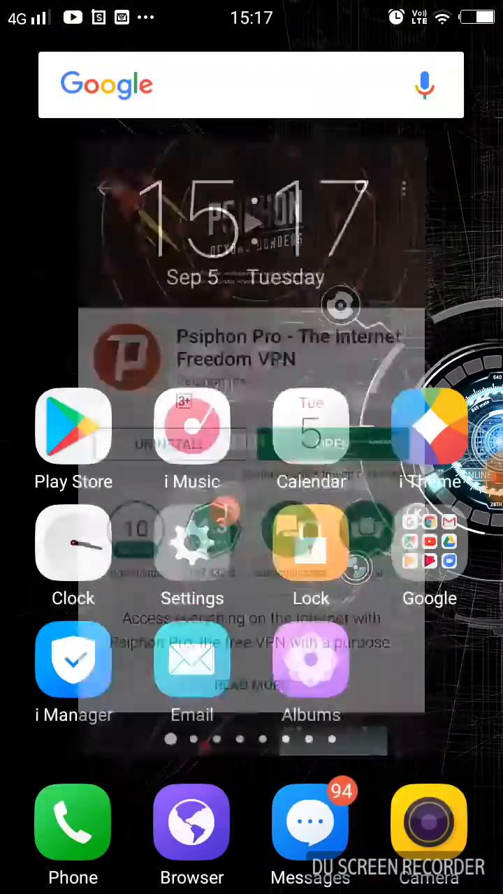
scroll("left", 3)
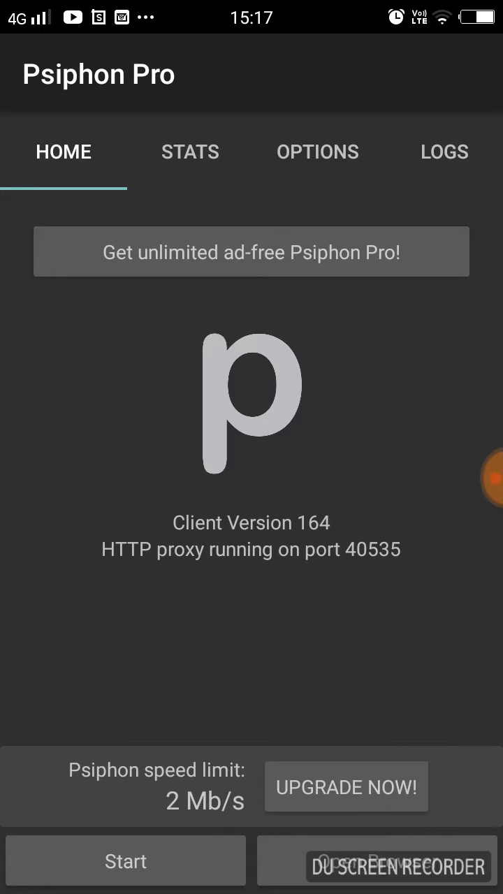
Step: Tap Start in Psiphon Pro until the tunnel shows connected
left_click(126, 860)
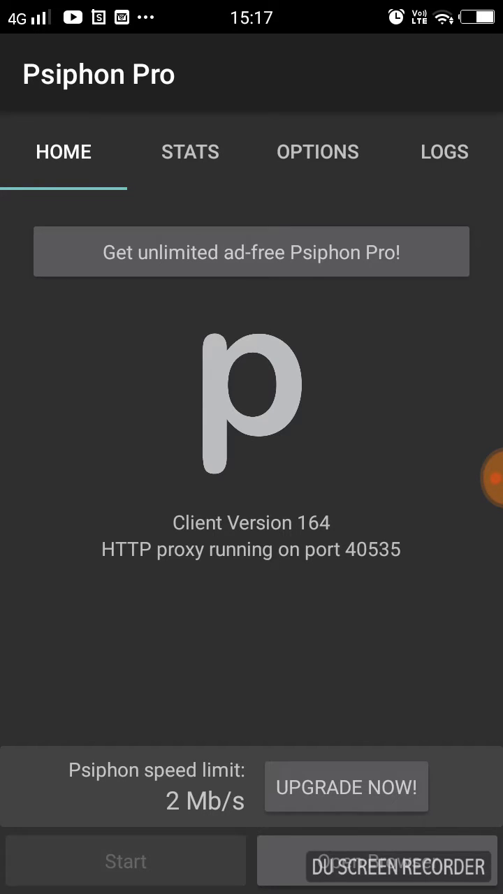
left_click(125, 860)
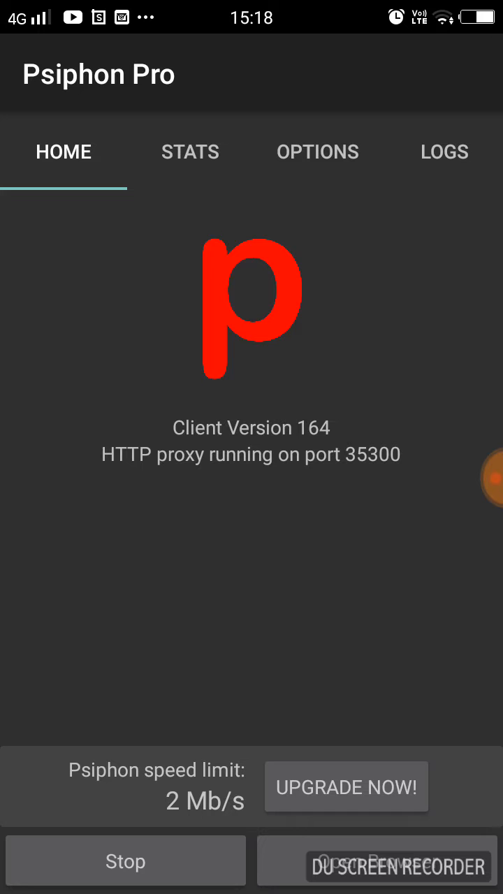
left_click(125, 861)
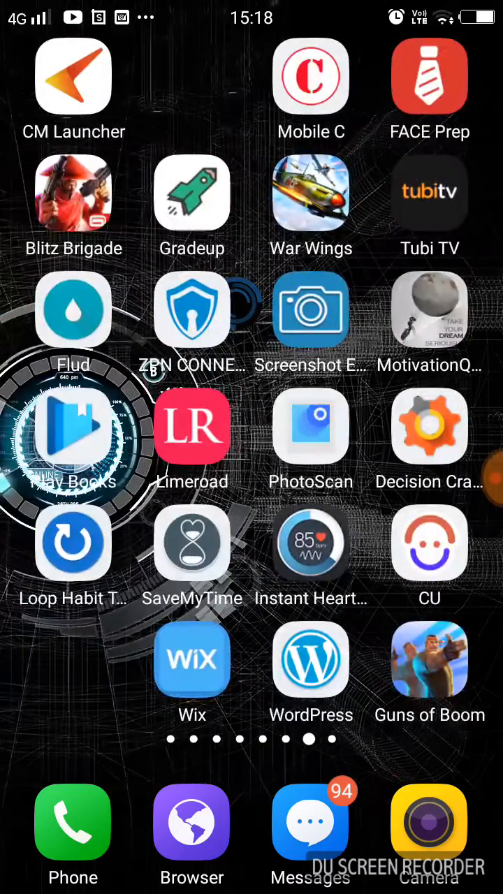
Step: Swipe the home screen and launch Chrome from the Google folder
scroll("left", 3)
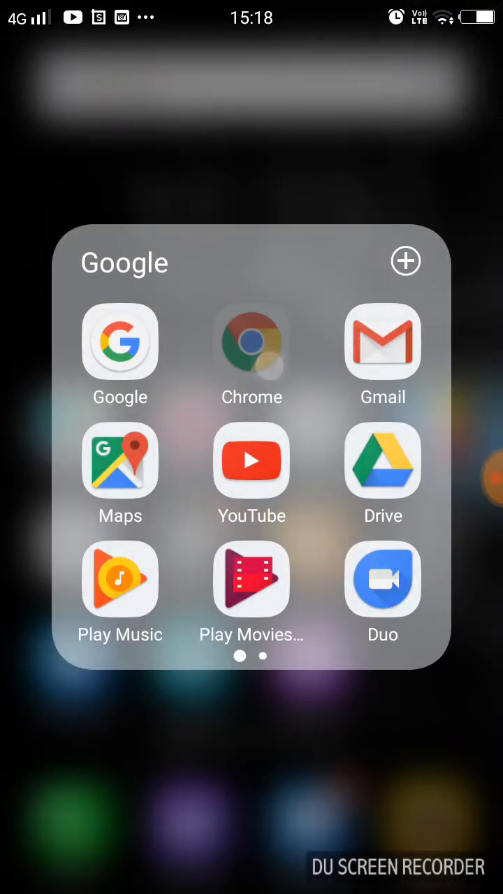
left_click(252, 342)
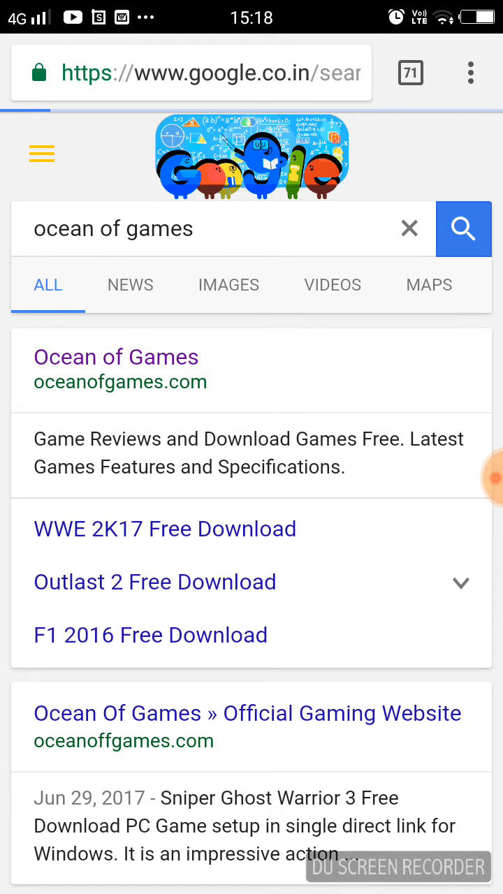
Step: Open the Ocean of Games result and scroll through the loaded site
left_click(116, 357)
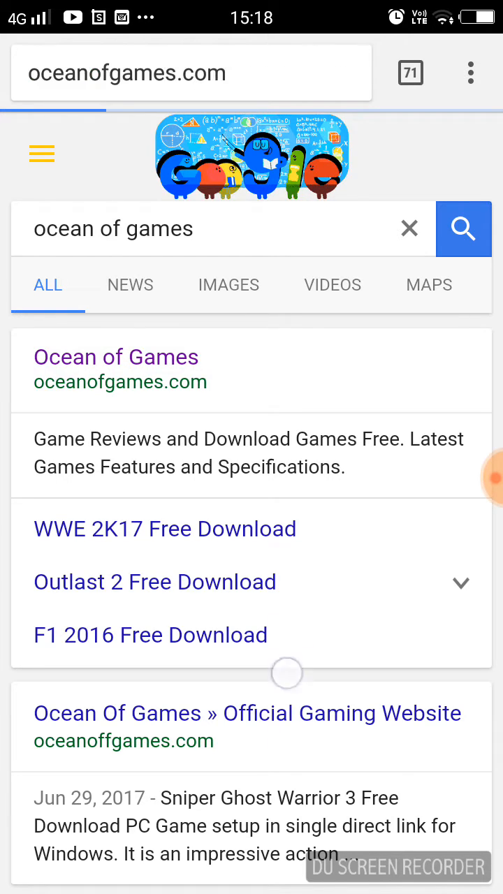
left_click(116, 357)
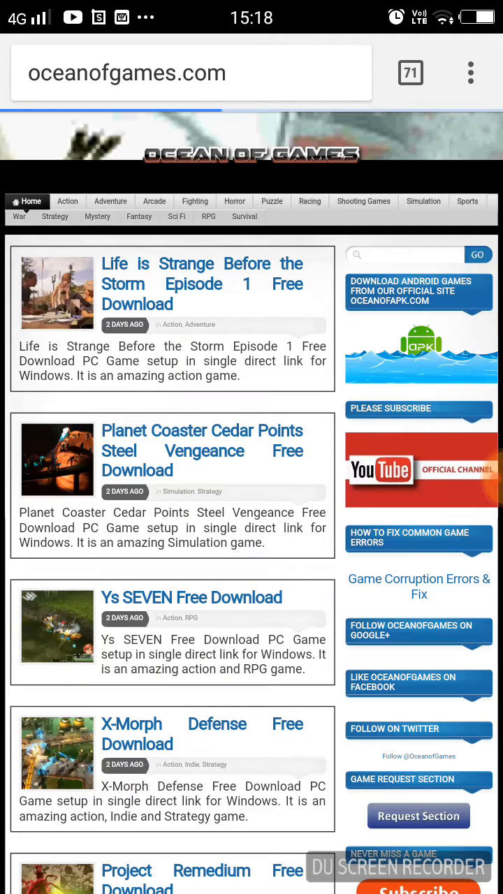
scroll("down", 3)
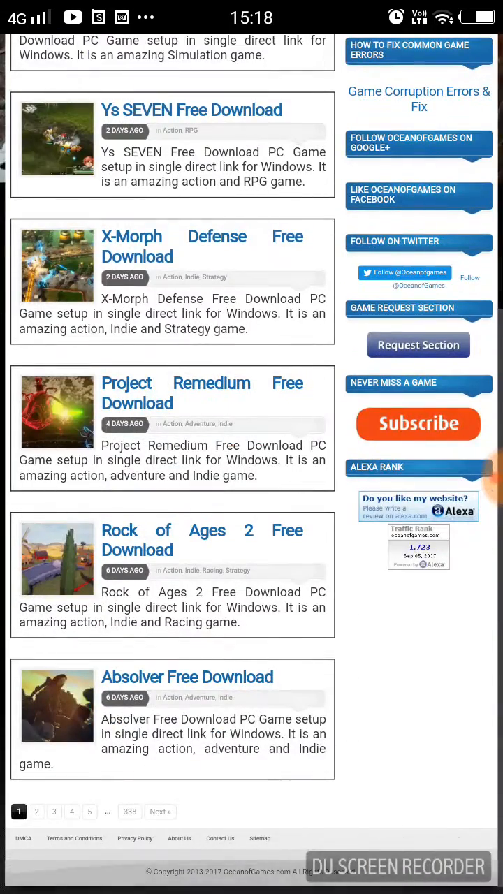
scroll("up", 3)
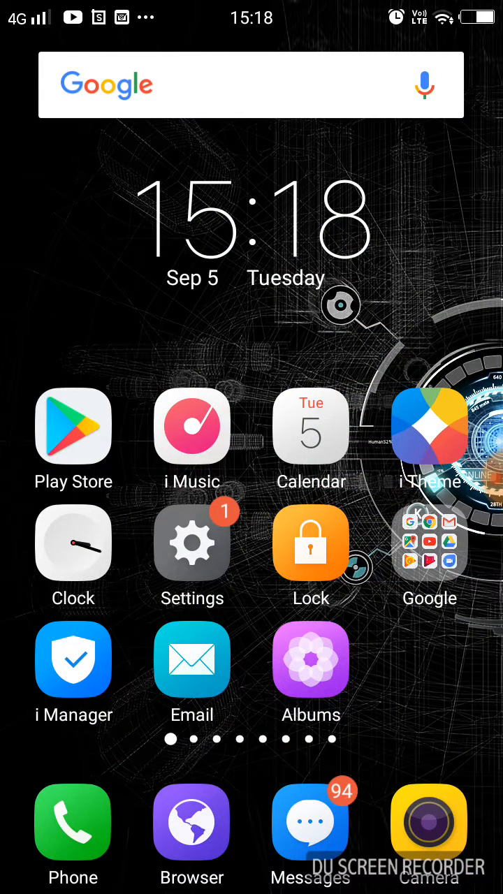
scroll("left", 3)
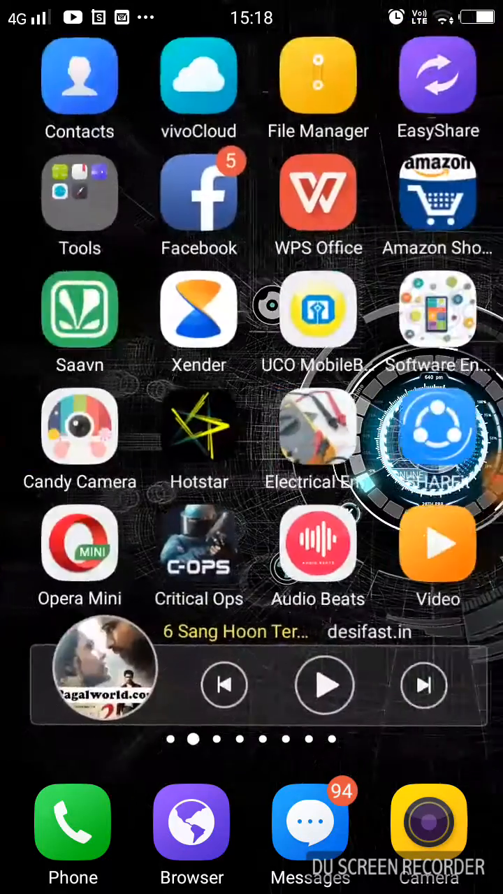
scroll("left", 3)
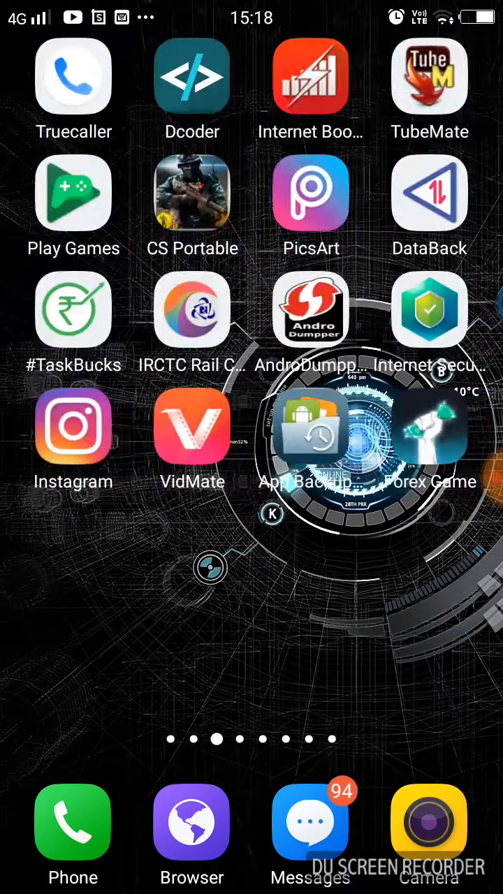
scroll("left", 3)
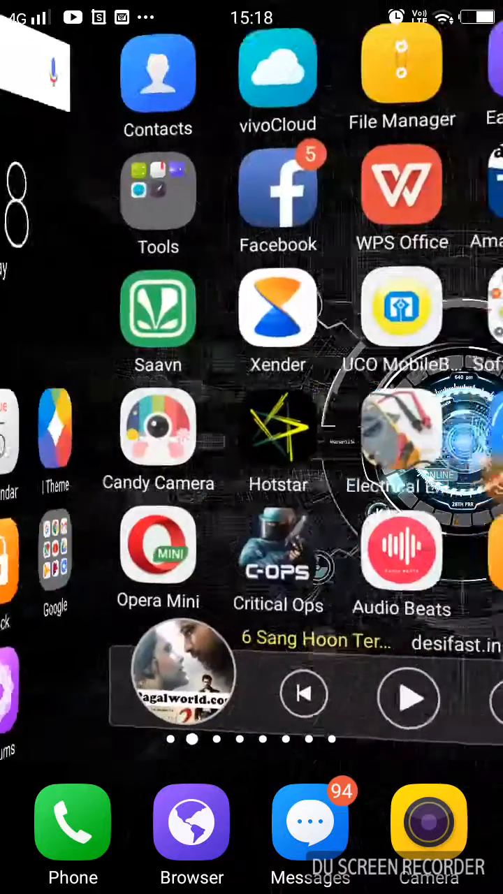